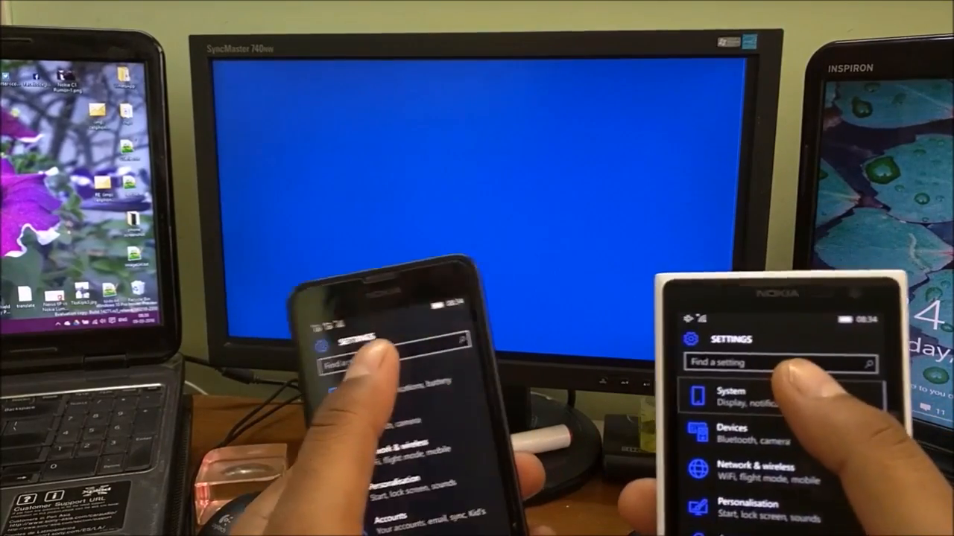
Search settings for 'back' to find Background apps, Backup and Battery saver
click(726, 395)
text(bac)
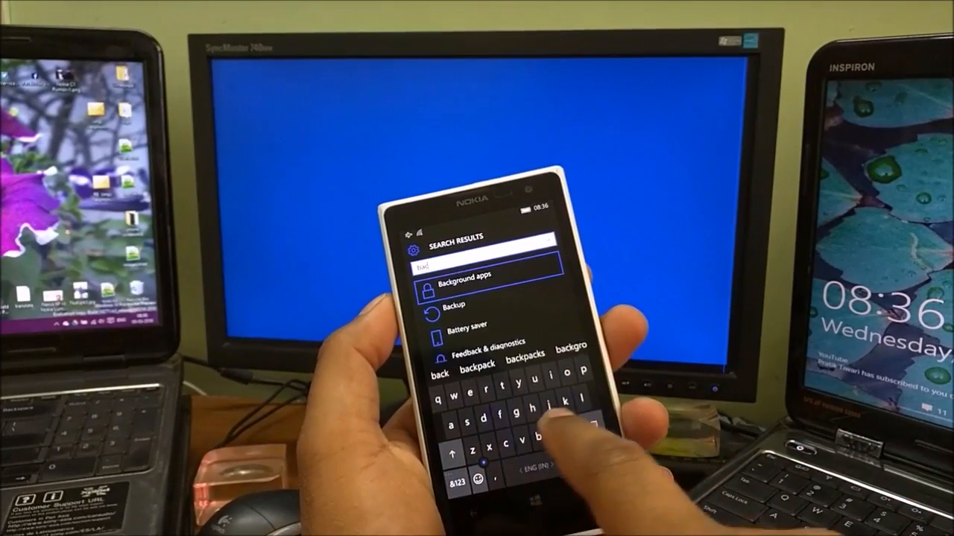
click(452, 303)
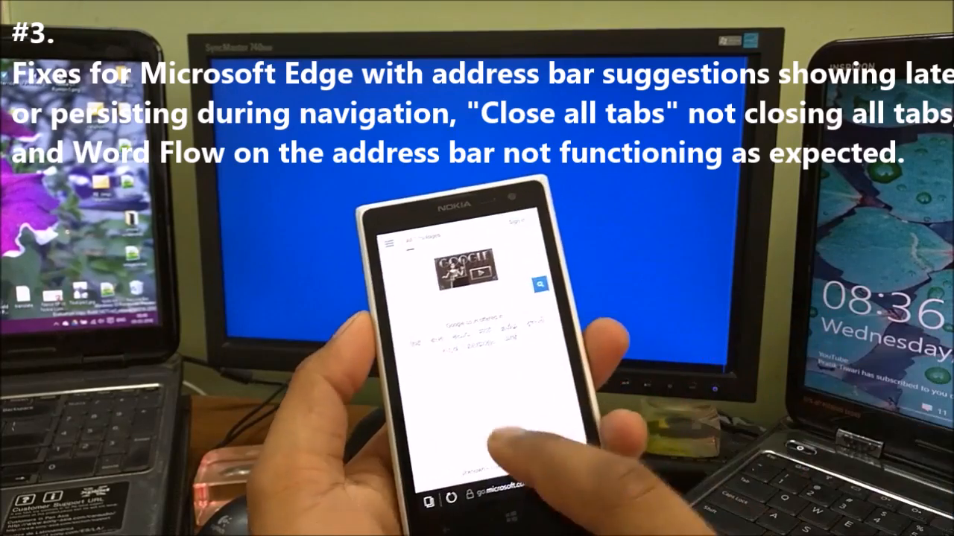
Leave the Google page for the windowsphone.com features page listing People, Email, Calling
click(469, 331)
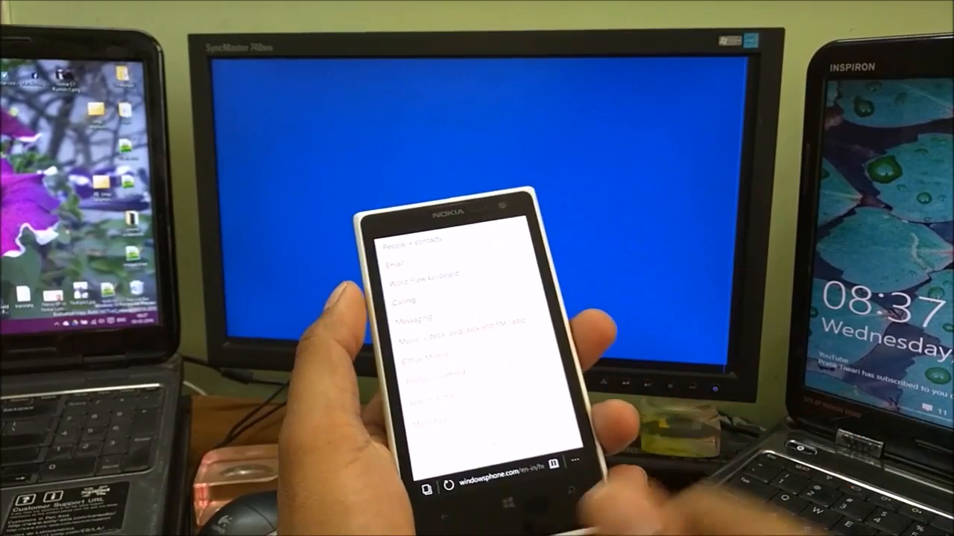
Replace the windowsphone.com page with a blank new Edge tab
click(553, 494)
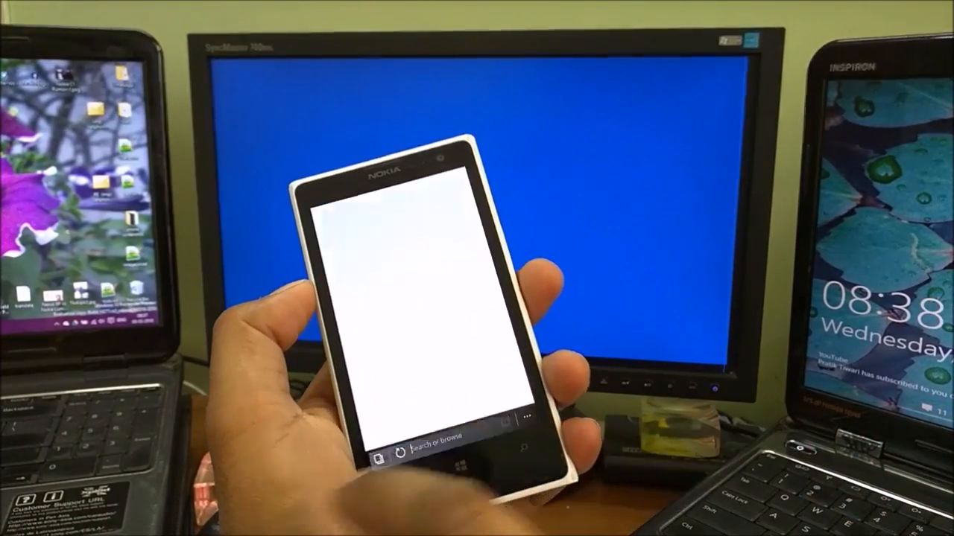
Type 'gogol' into Edge's 'Search or browse' bar to test suggestions and word prediction
click(432, 447)
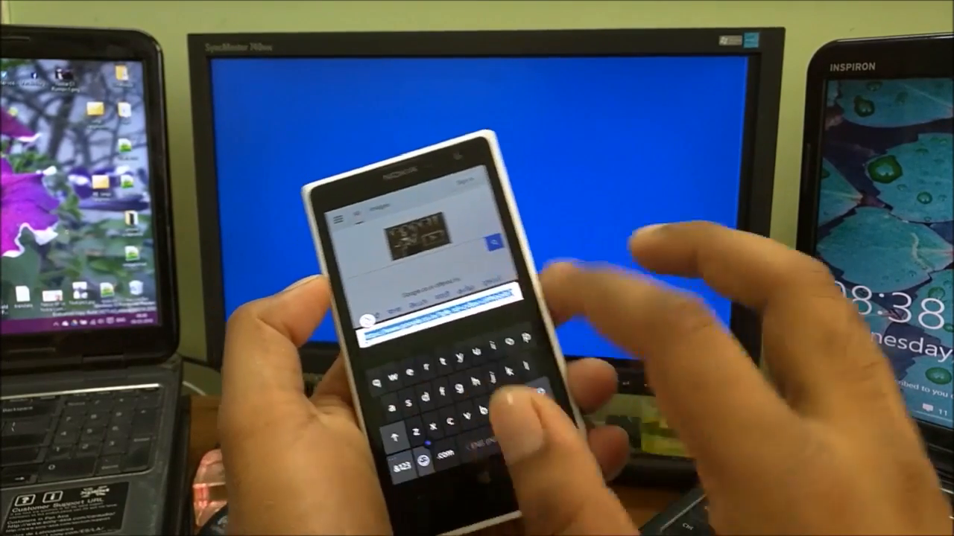
text(gogol)
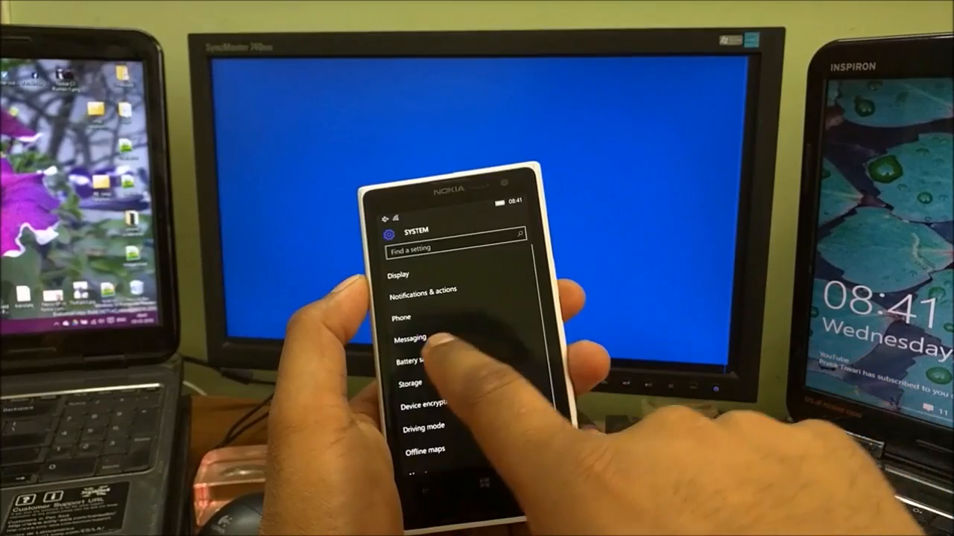
click(419, 363)
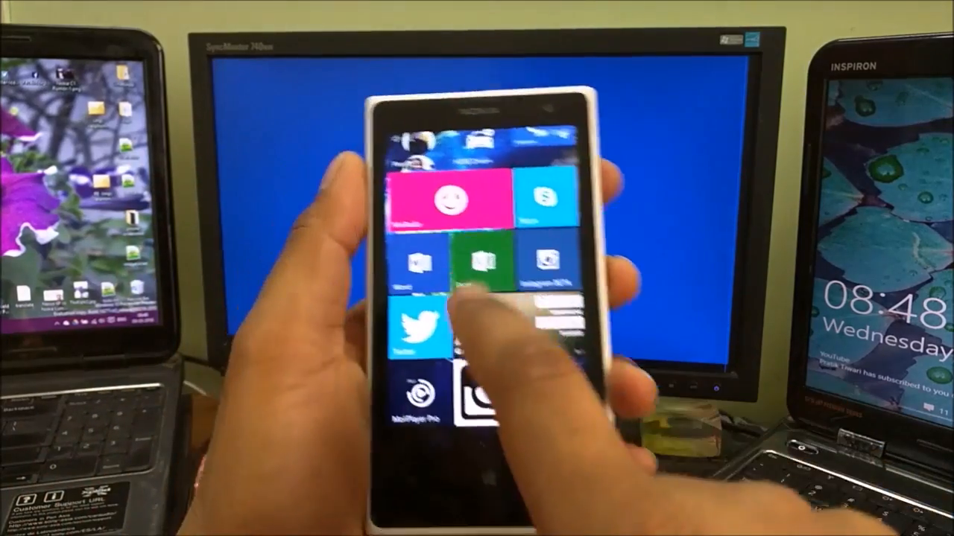
click(476, 264)
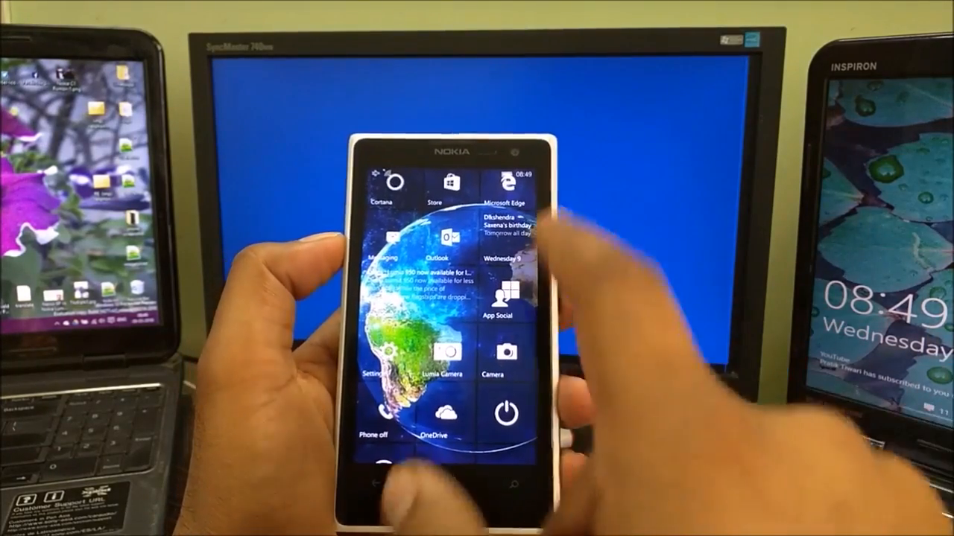
scroll(down, 3)
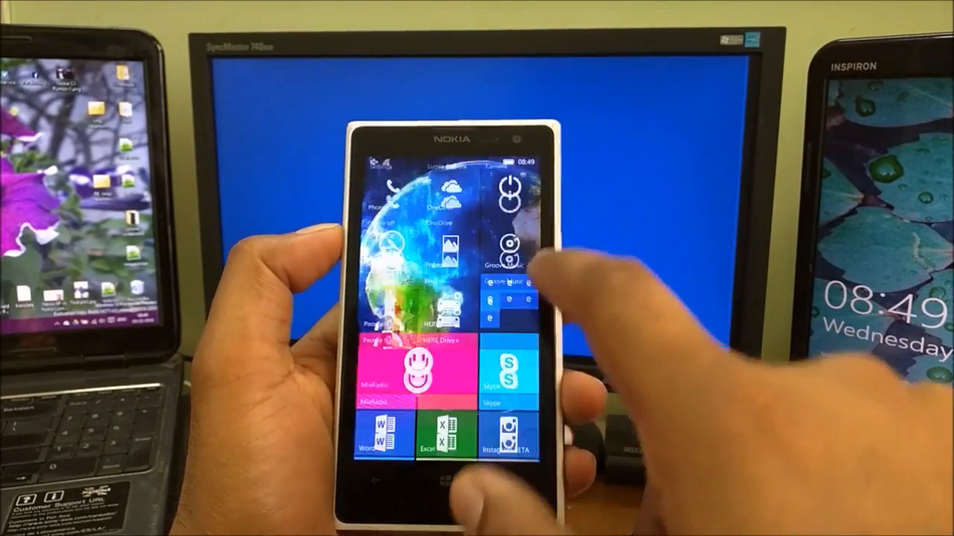
scroll(down, 3)
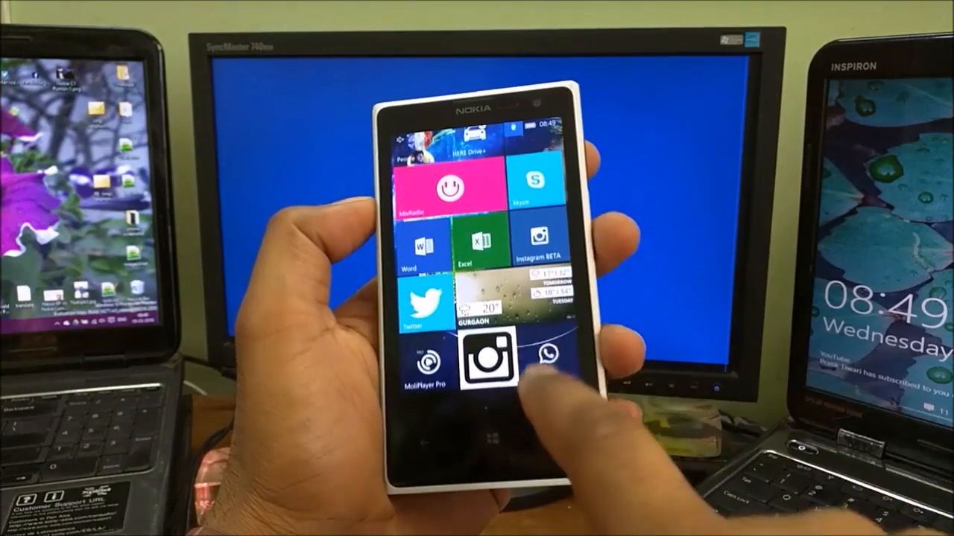
click(488, 361)
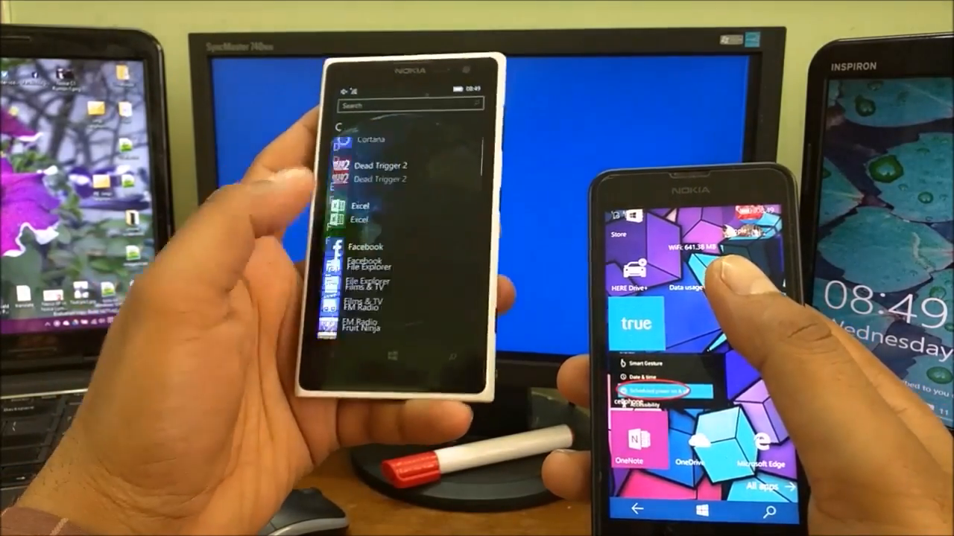
Scroll the white Lumia's app list down to OneDrive, OneNote, Outlook, People and Photos
scroll(down, 3)
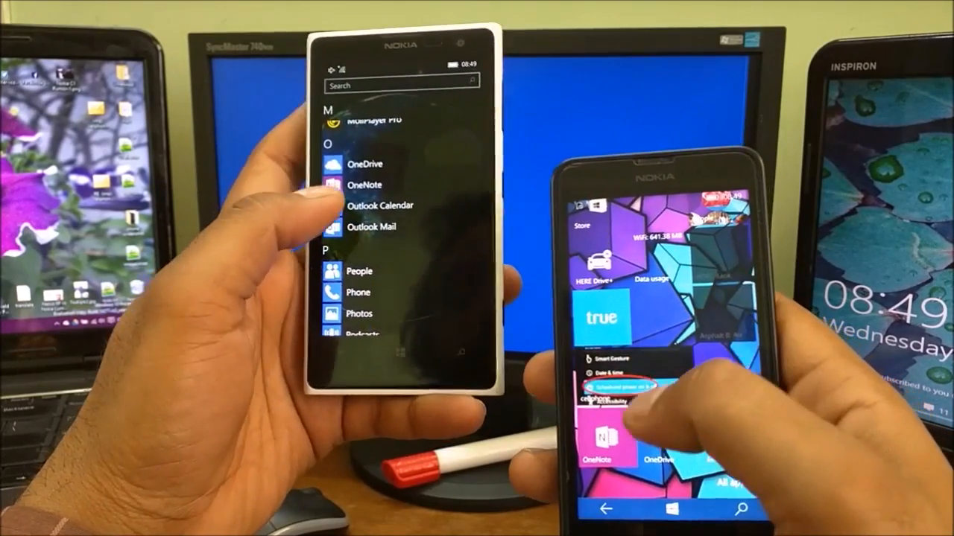